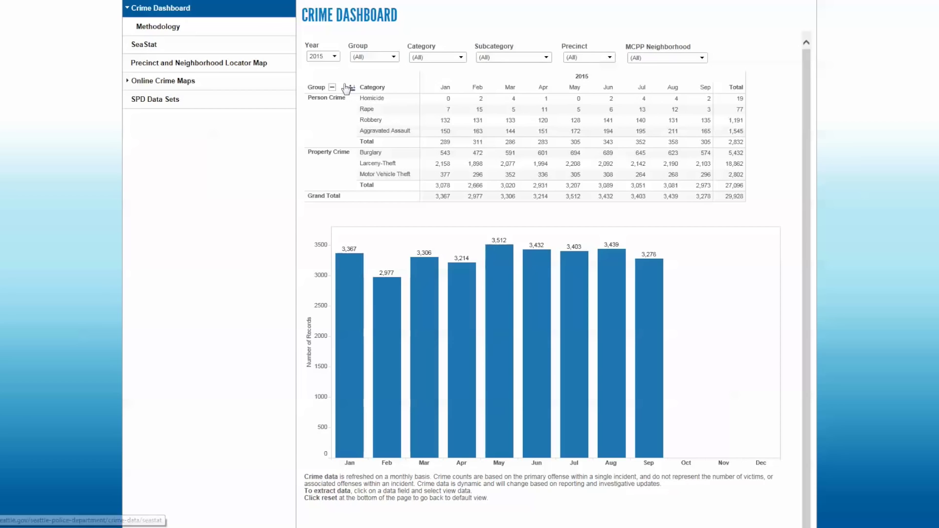
# Step: Review the Crime Dashboard year, crime group, category and subcategory filters, keeping 2015 selected
pyautogui.click(334, 56)
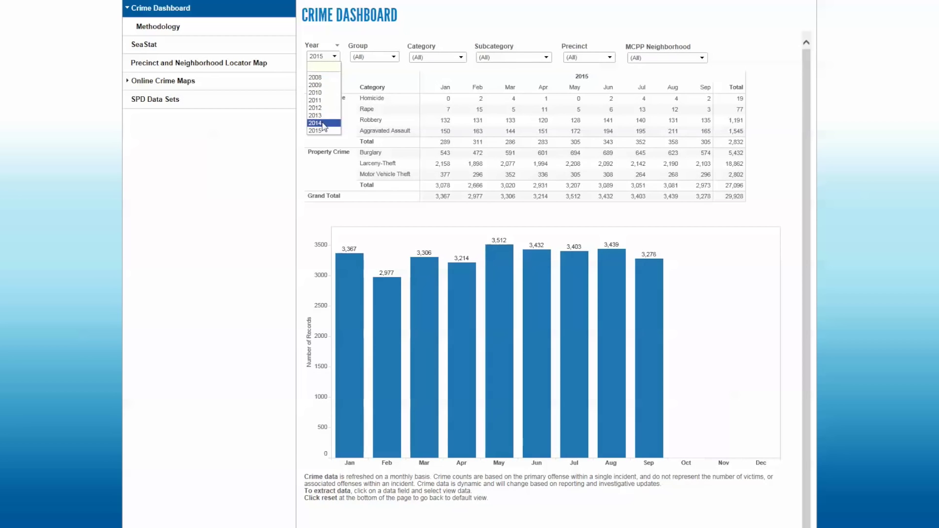
pyautogui.click(315, 123)
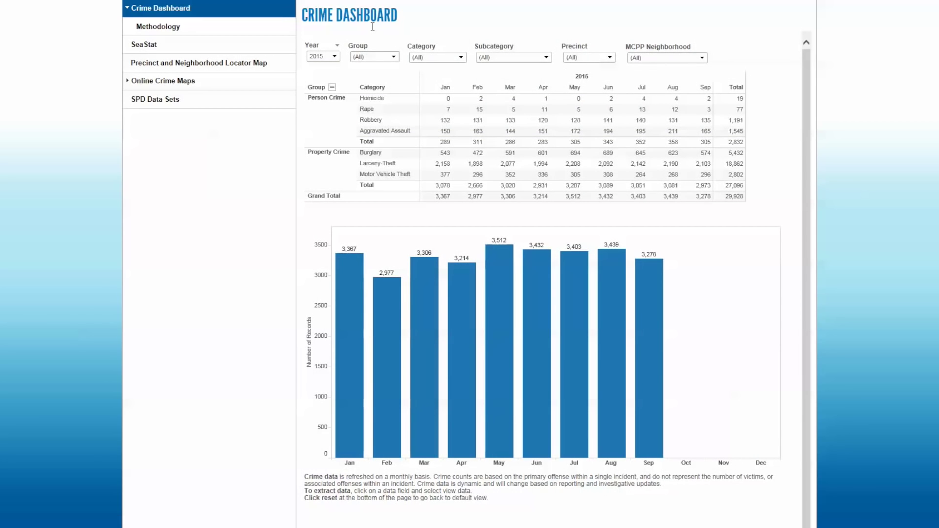
pyautogui.moveTo(353, 31)
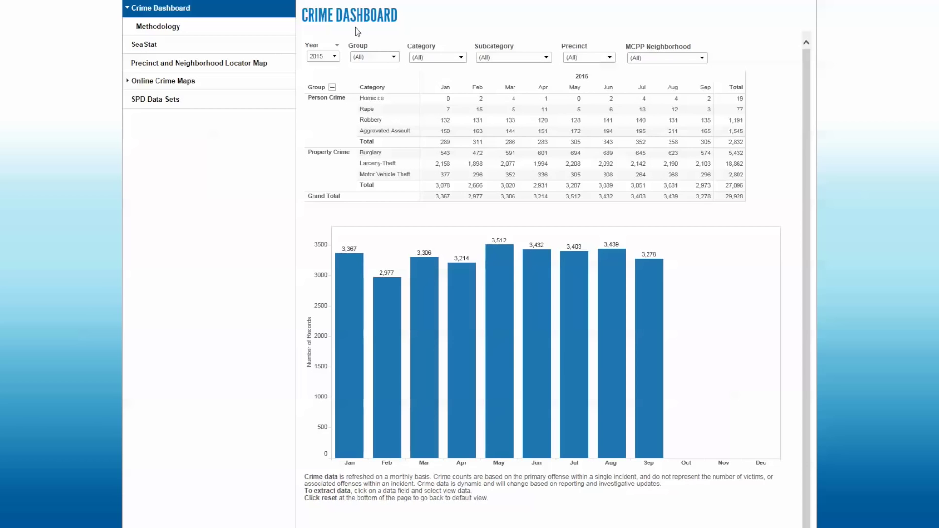
pyautogui.moveTo(361, 25)
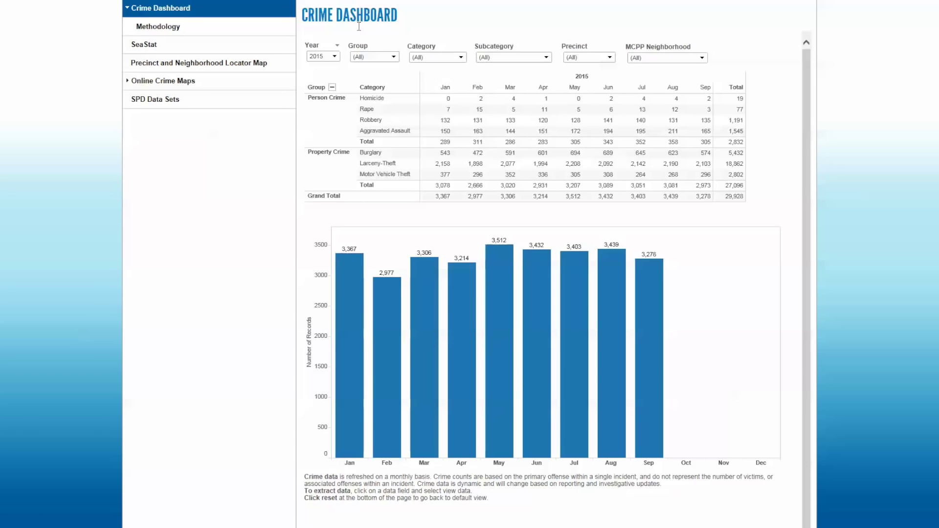
pyautogui.moveTo(343, 40)
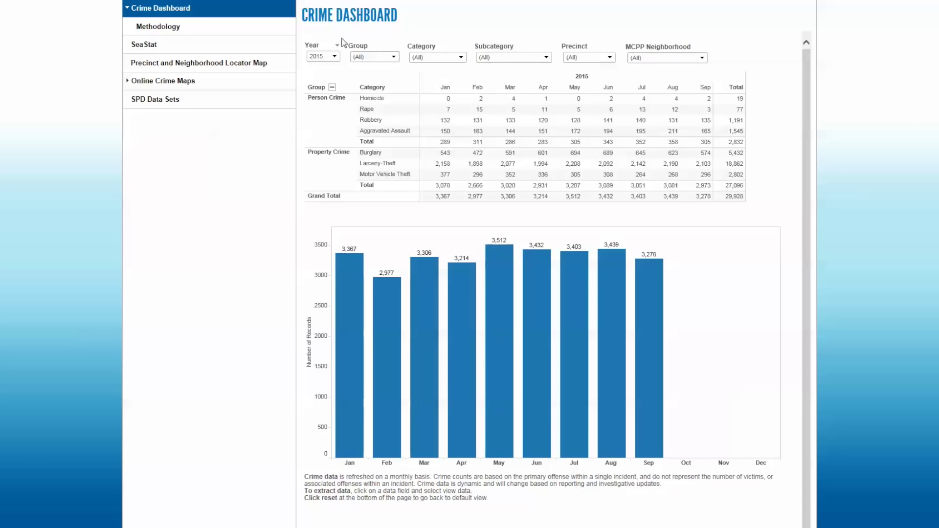
pyautogui.click(397, 56)
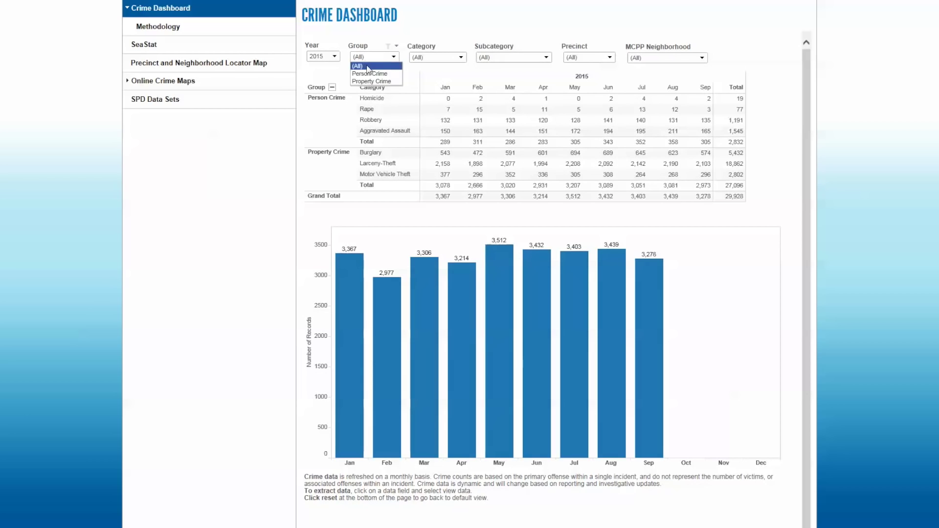
pyautogui.moveTo(372, 80)
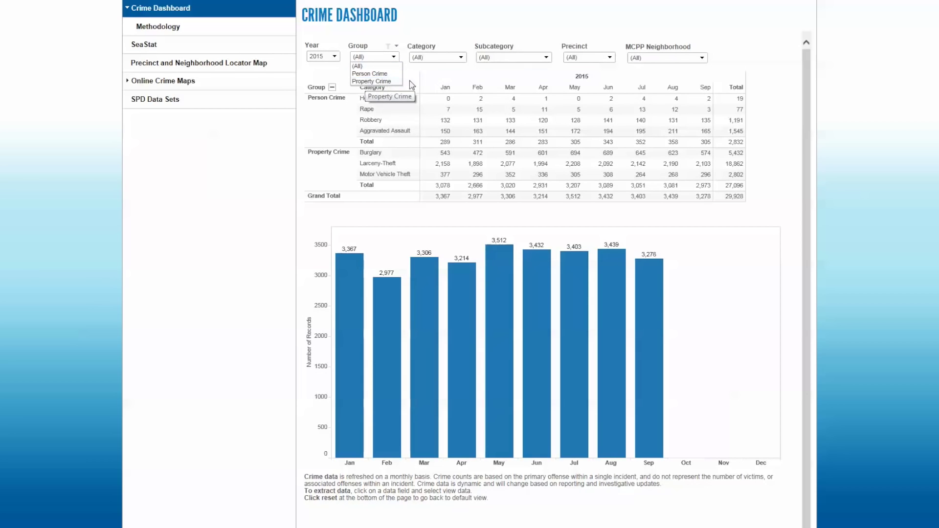
pyautogui.click(460, 57)
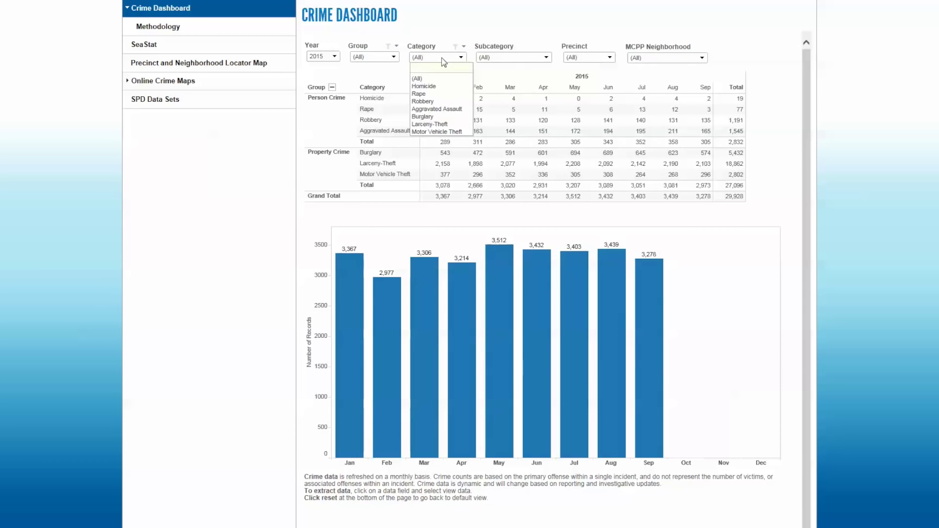
pyautogui.moveTo(534, 70)
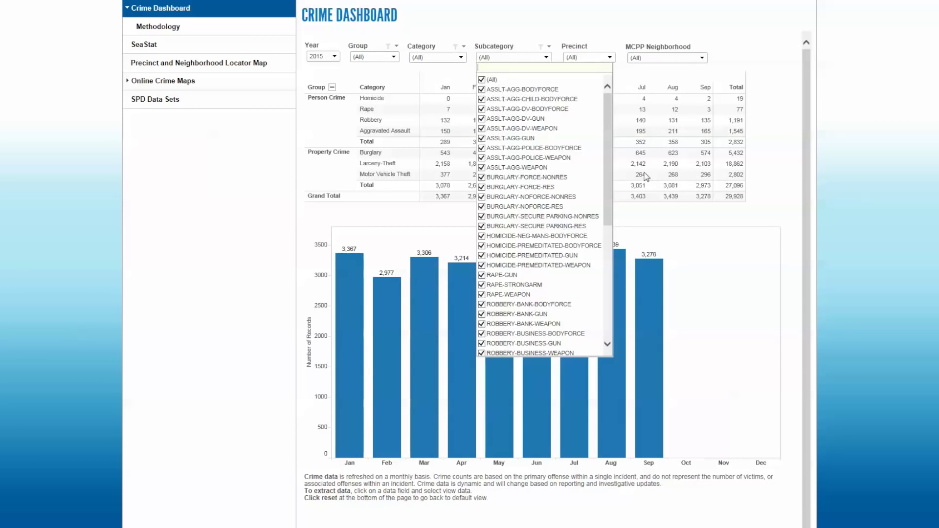
pyautogui.scroll(-3)
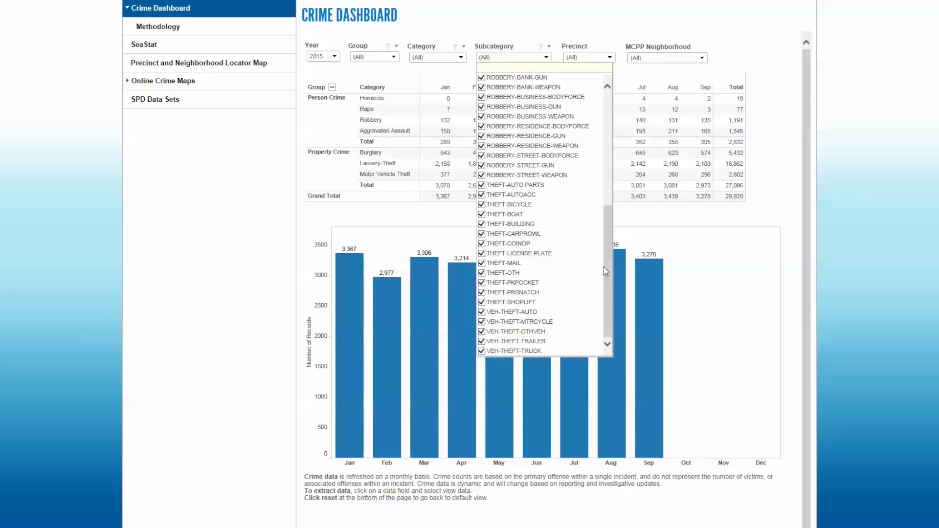
pyautogui.click(605, 56)
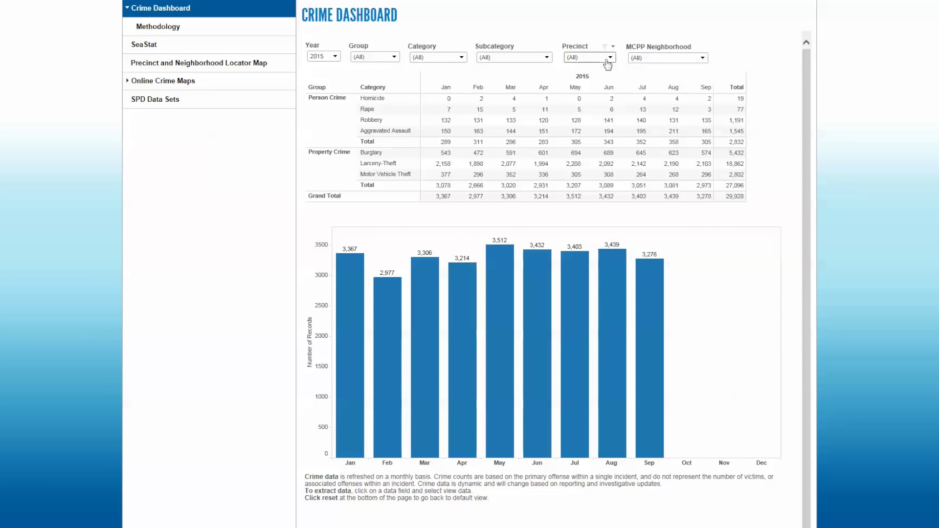
pyautogui.moveTo(210, 67)
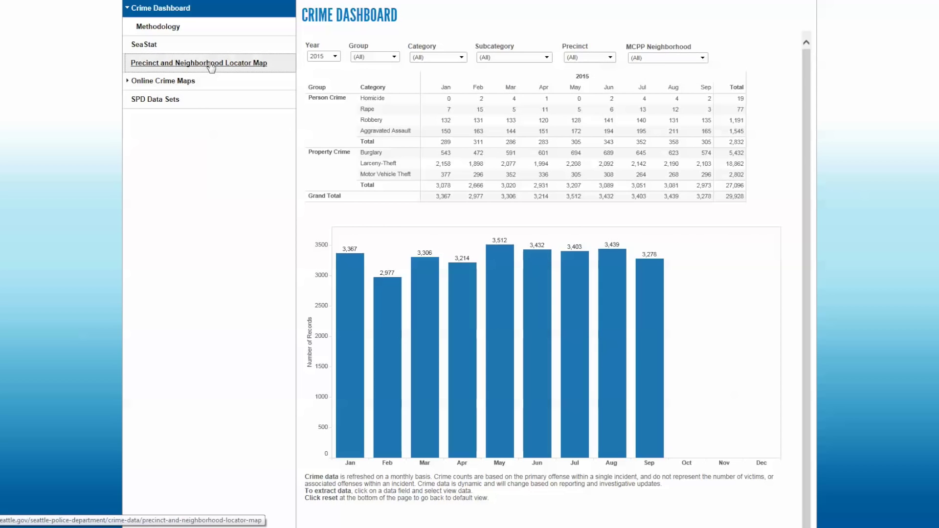
# Step: In the Precinct and Neighborhood Locator Map, go to address 610 5th Ave
pyautogui.click(192, 63)
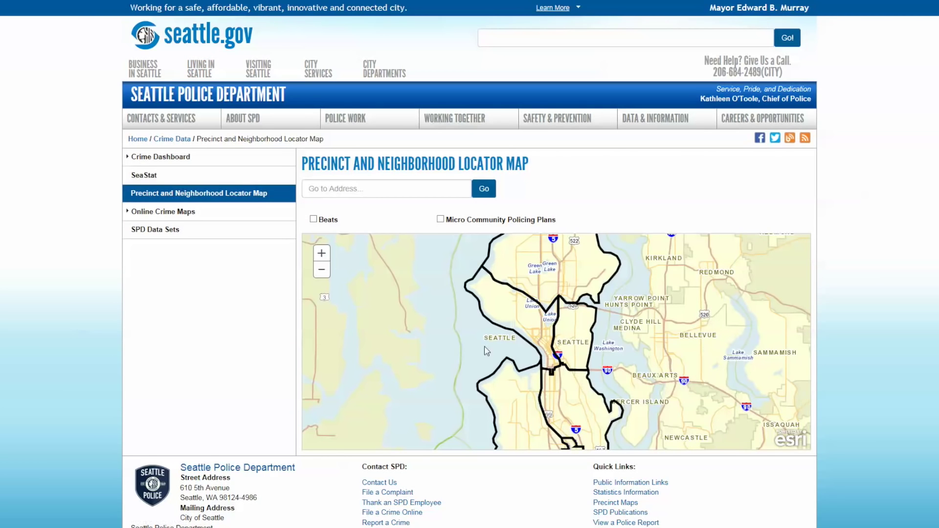
pyautogui.moveTo(550, 113)
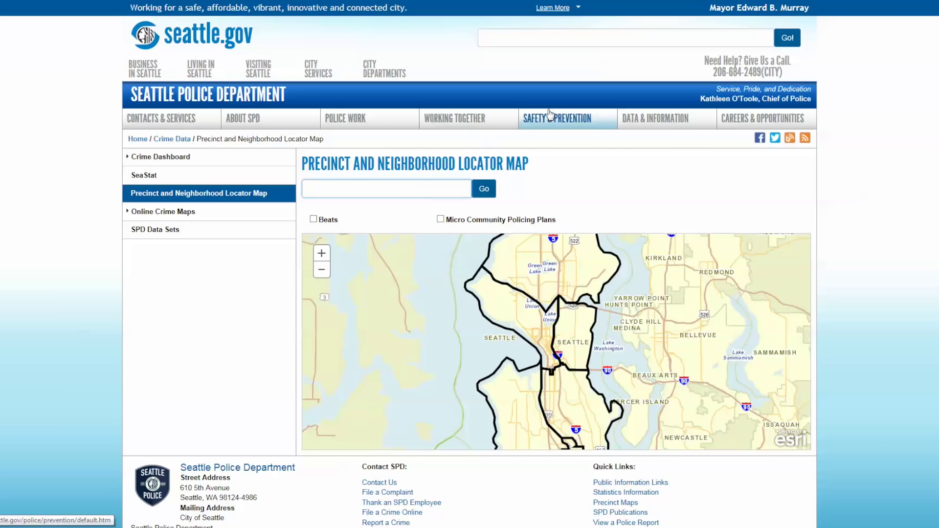
pyautogui.write('6')
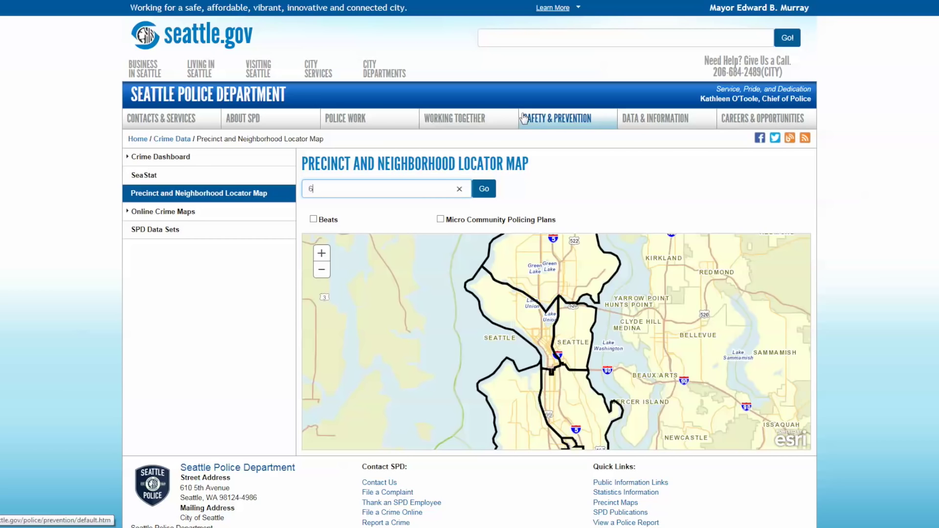
pyautogui.write('10 5th ave')
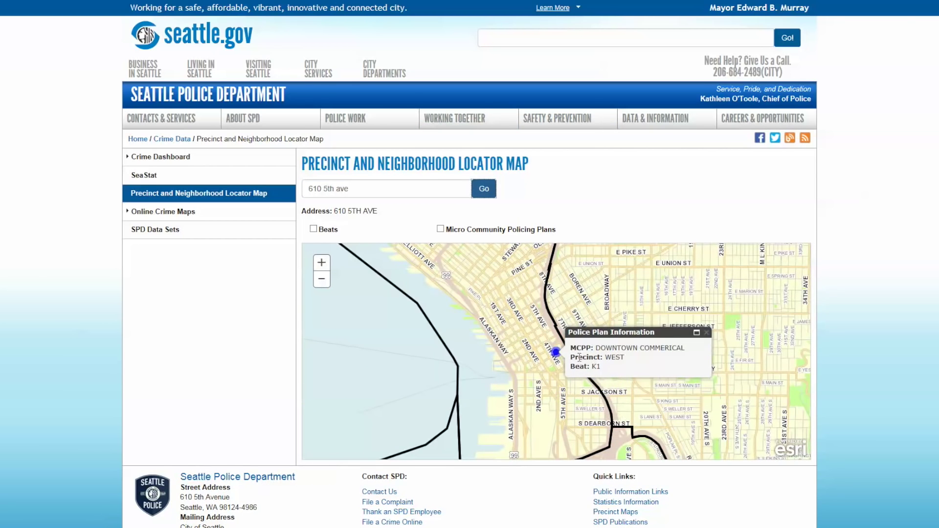
pyautogui.moveTo(700, 367)
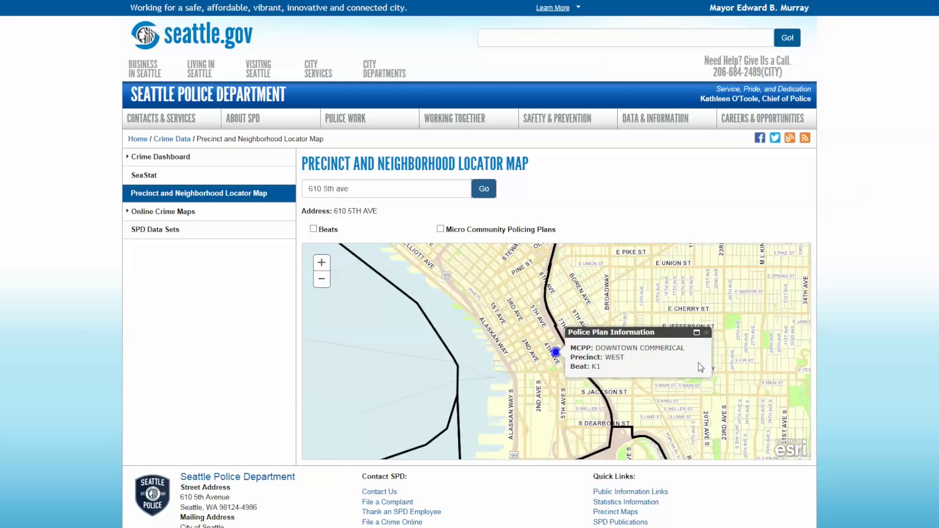
# Step: Show plan info for an East precinct spot and turn on the Micro Community Policing Plans layer
pyautogui.click(658, 295)
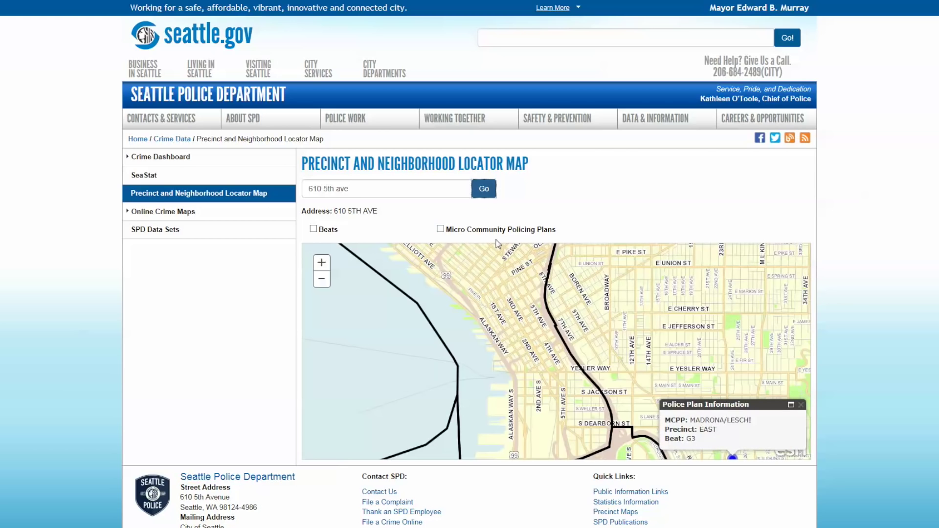
pyautogui.click(440, 229)
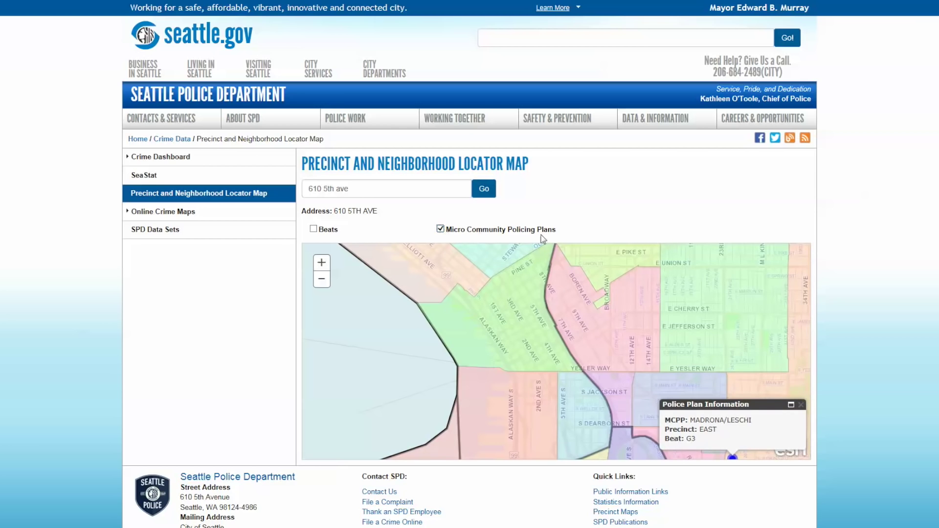